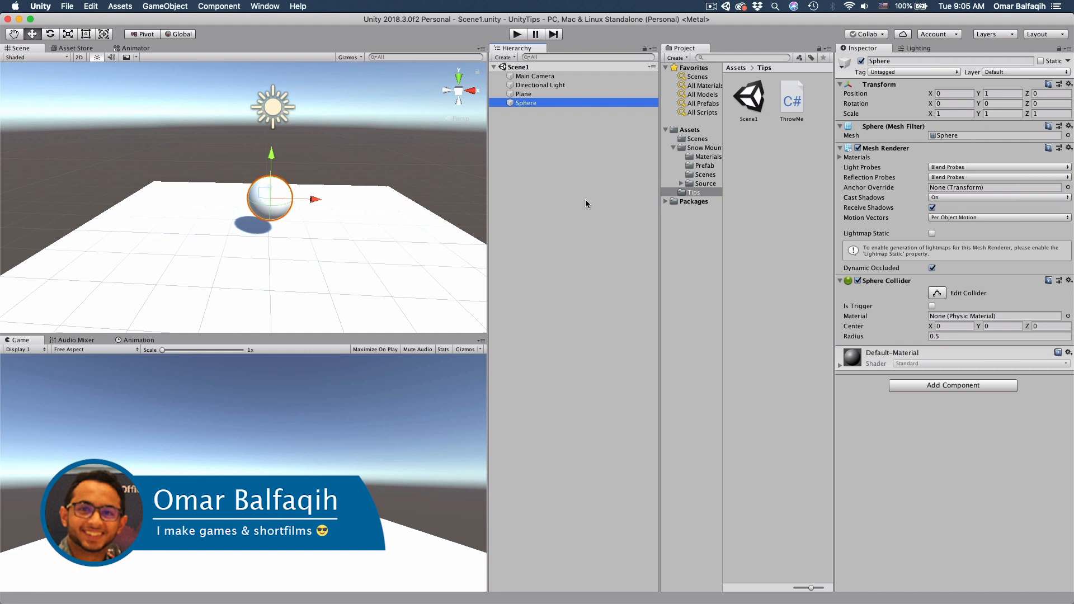
pyautogui.moveTo(315, 286)
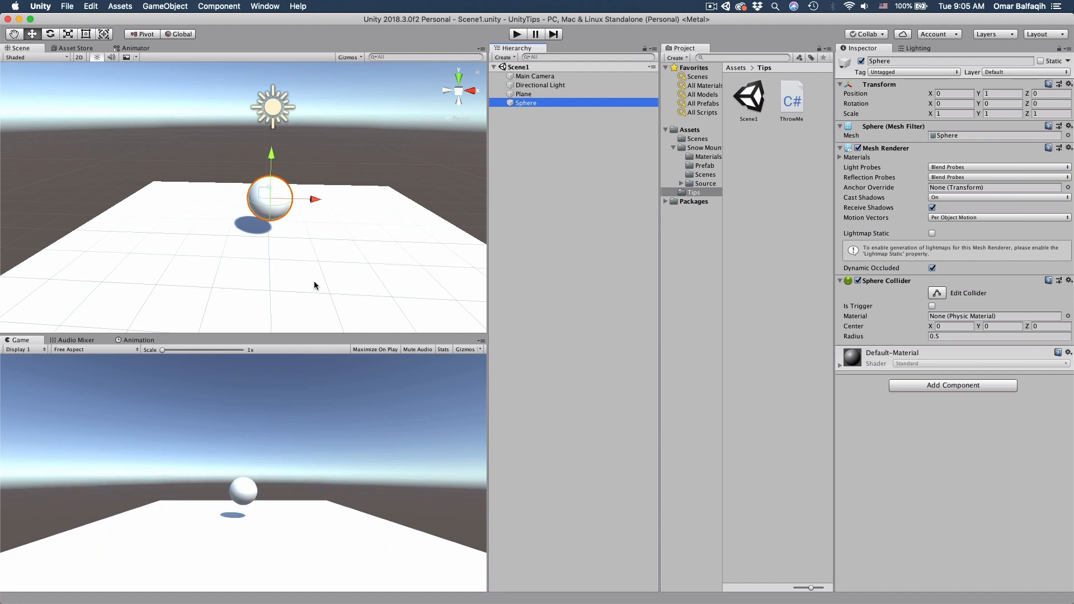
pyautogui.moveTo(430, 236)
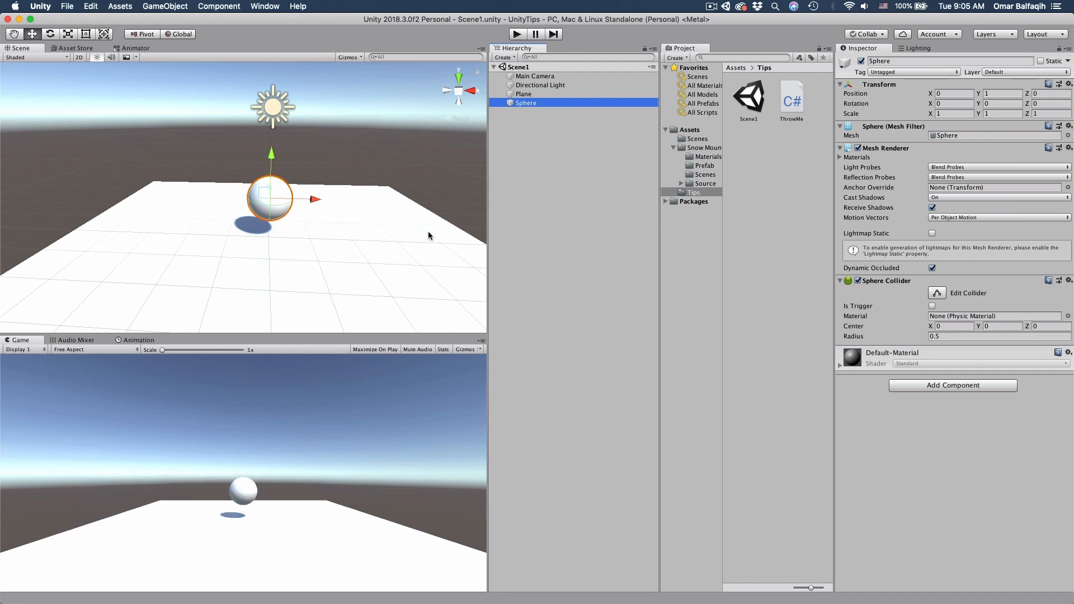
pyautogui.moveTo(420, 227)
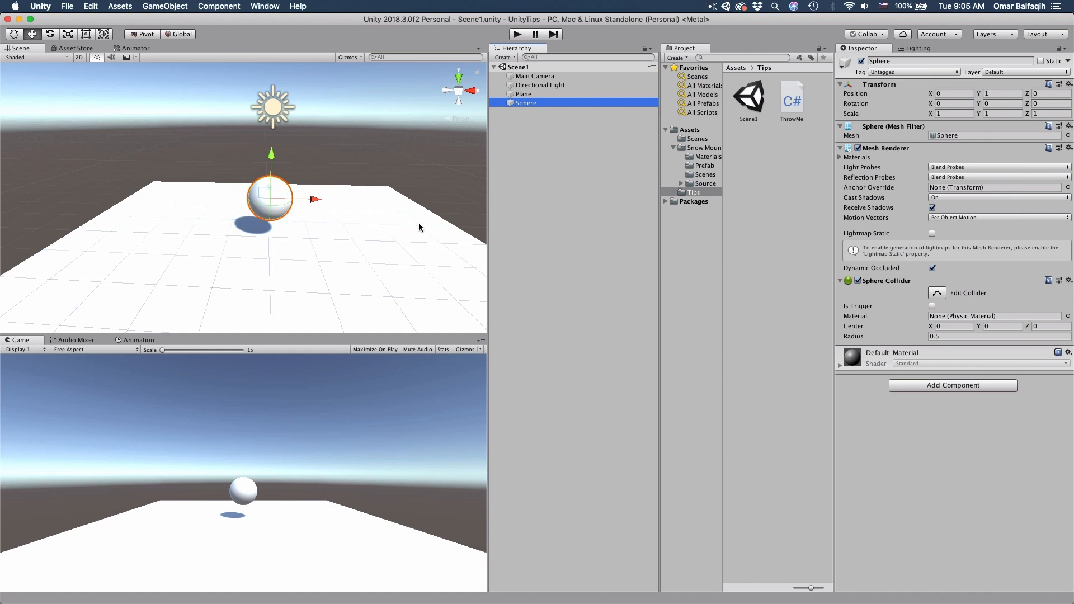
pyautogui.moveTo(414, 216)
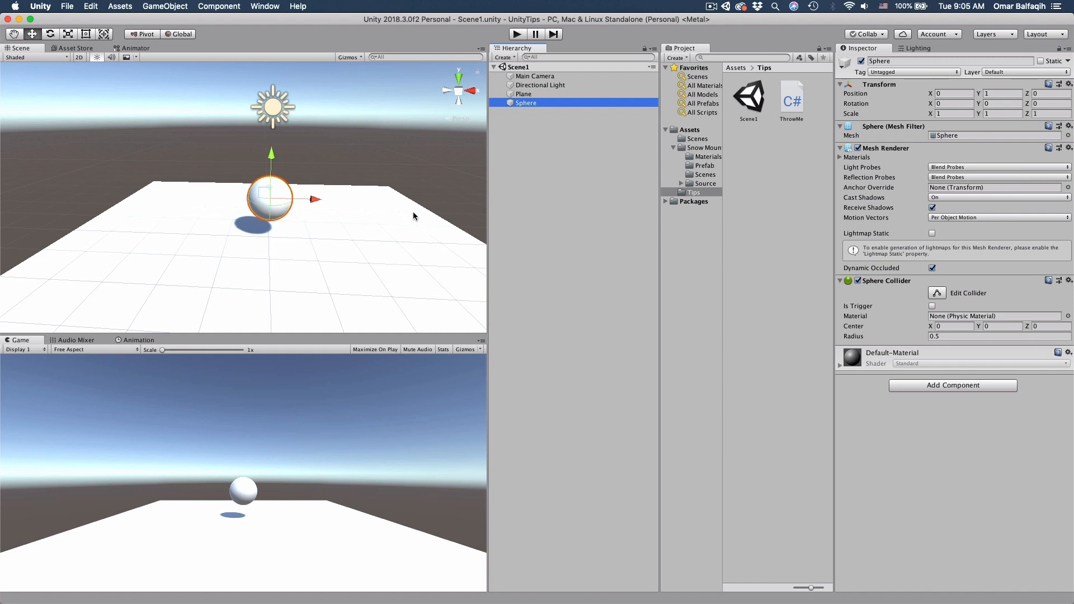
pyautogui.moveTo(427, 223)
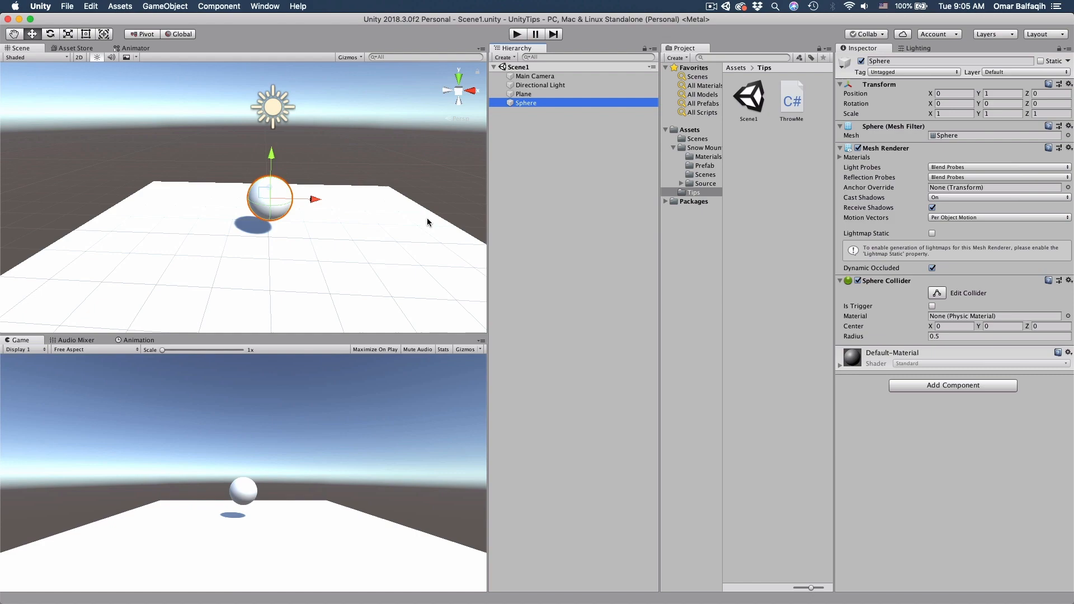
pyautogui.moveTo(410, 228)
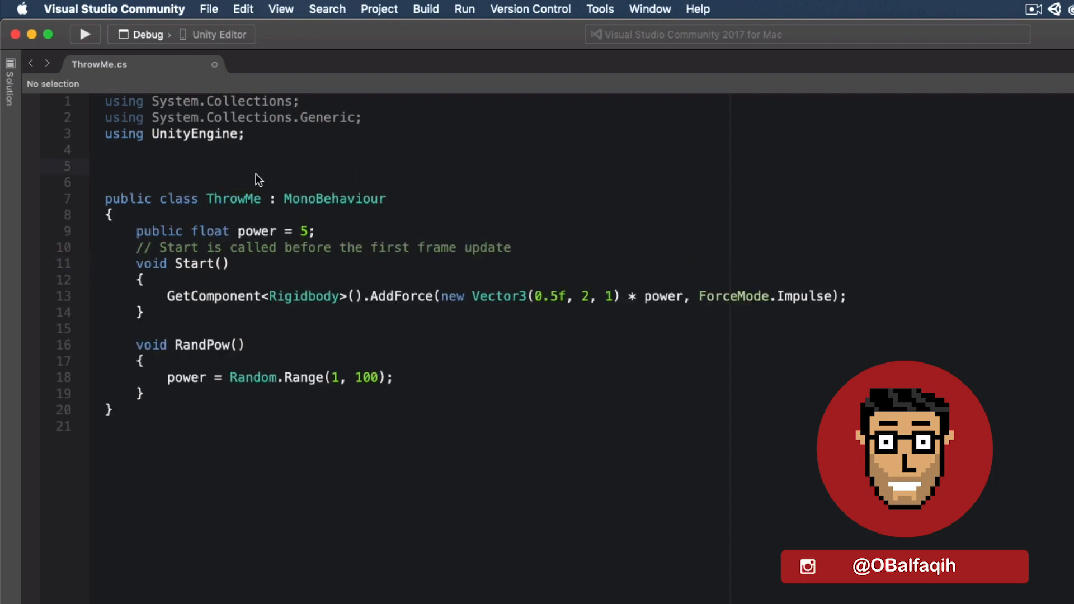
pyautogui.moveTo(336, 181)
pyautogui.write('[RequireComponent(typeof(')
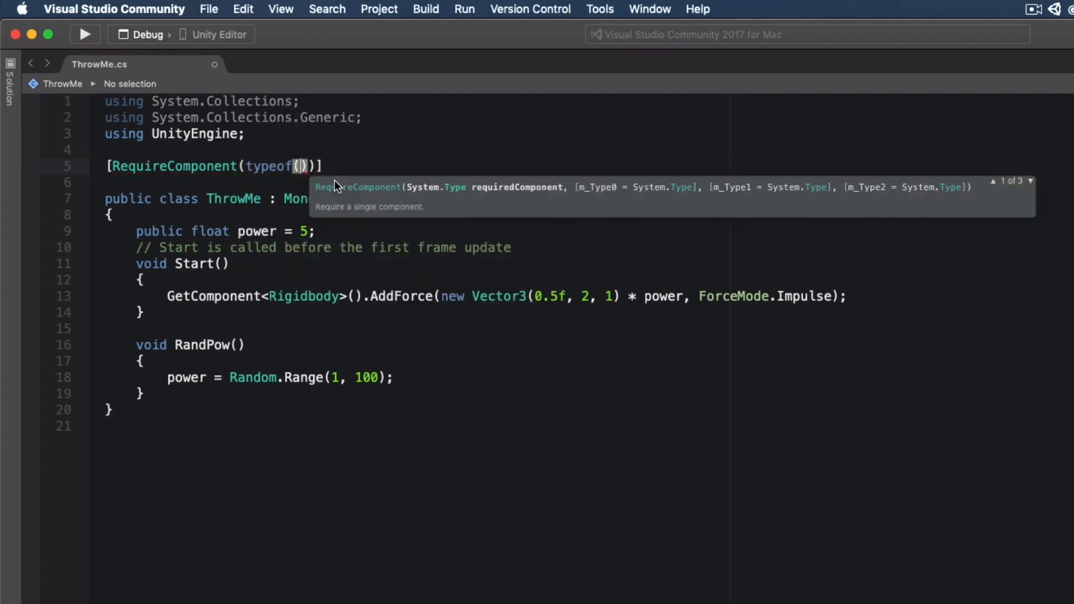
# Add [RequireComponent(typeof(Rigidbody))] above the ThrowMe class declaration
pyautogui.write('Rigidbody')
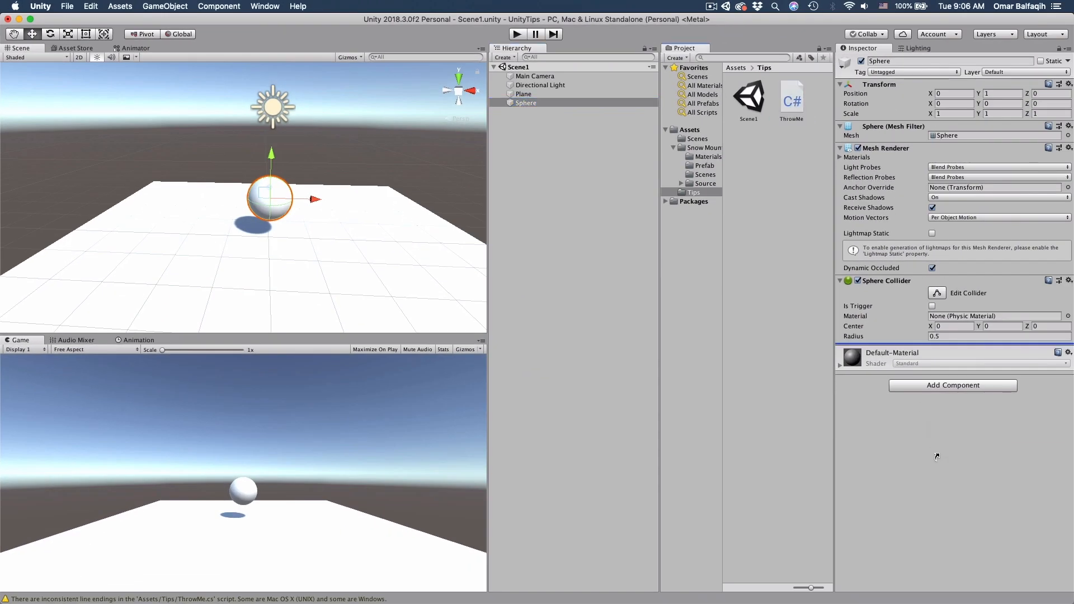
pyautogui.click(951, 385)
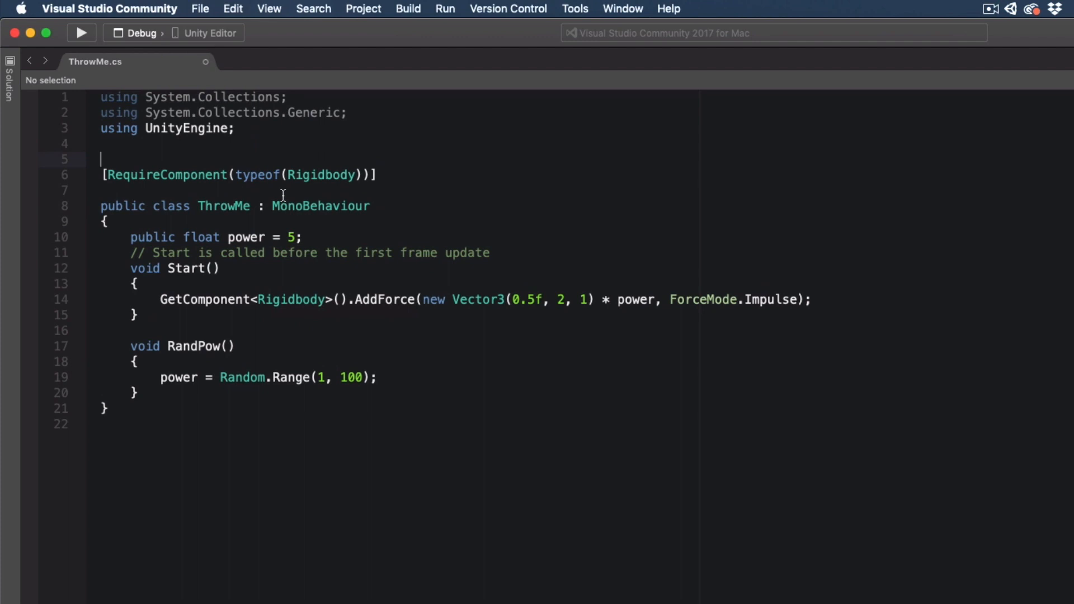
# Add [AddComponentMenu("Throwing/Throw Me!")] above RequireComponent and insert a blank line above power
pyautogui.write('[AddComponentMenu("Throwing/')
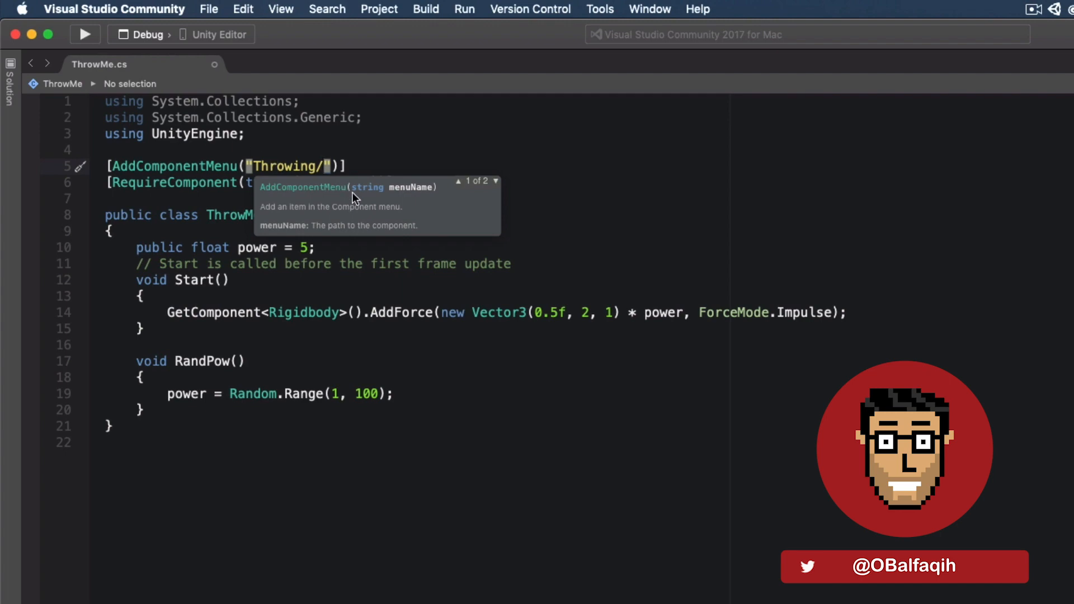
pyautogui.write('Throw Me!')
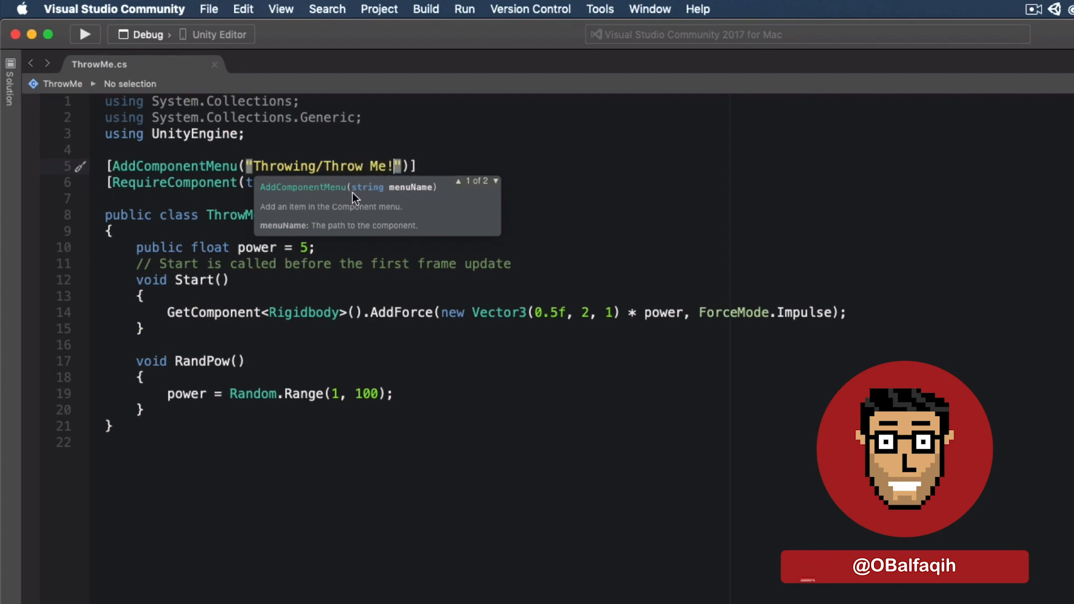
pyautogui.click(266, 7)
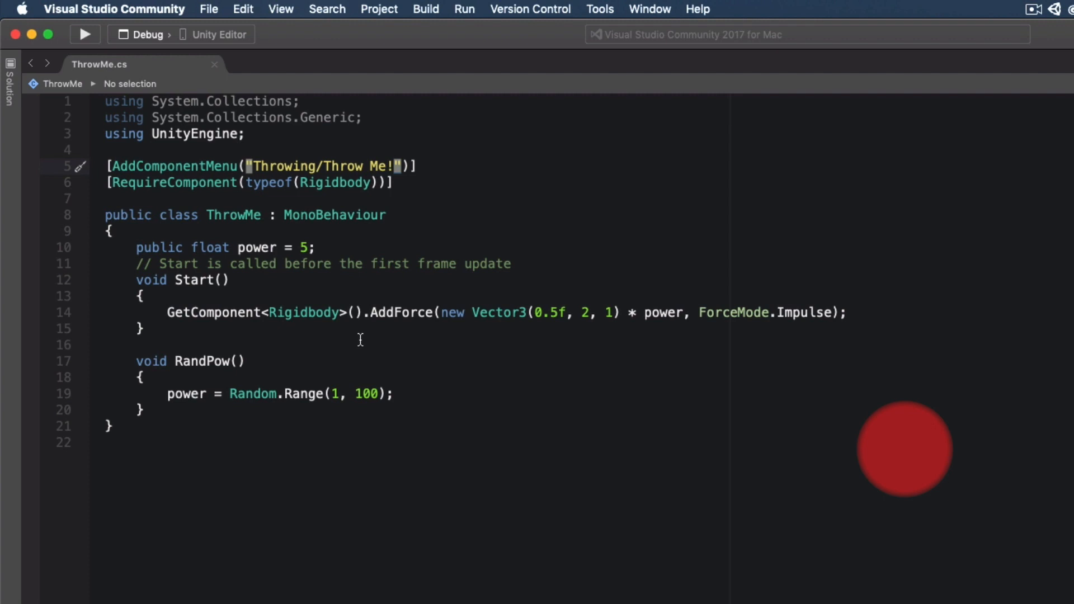
pyautogui.press('enter')
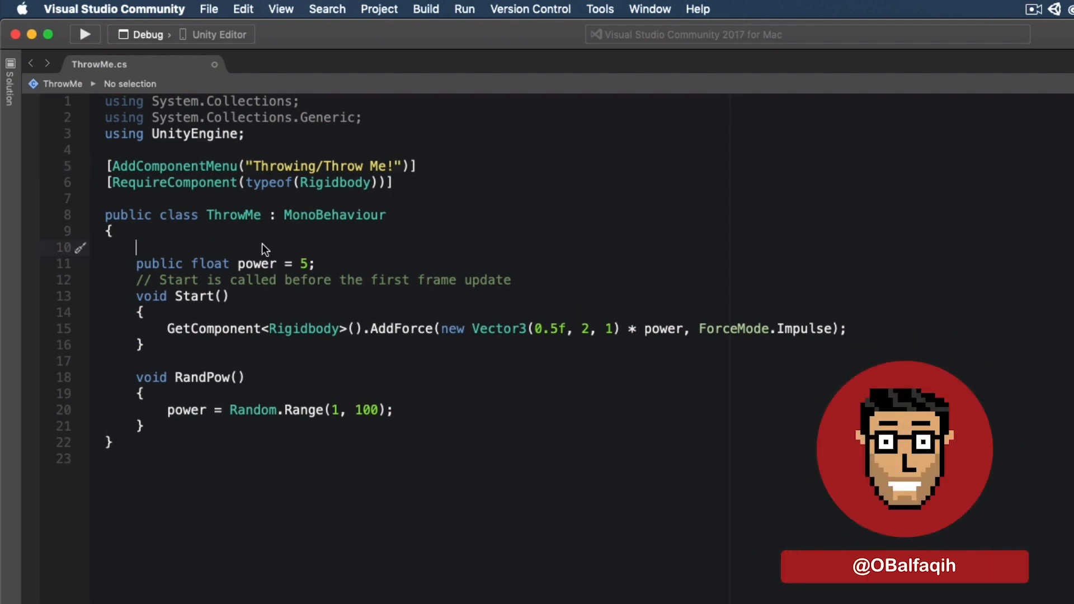
# Add [Header("Throwing Power")] above the power field and start a new line
pyautogui.write('[Header]')
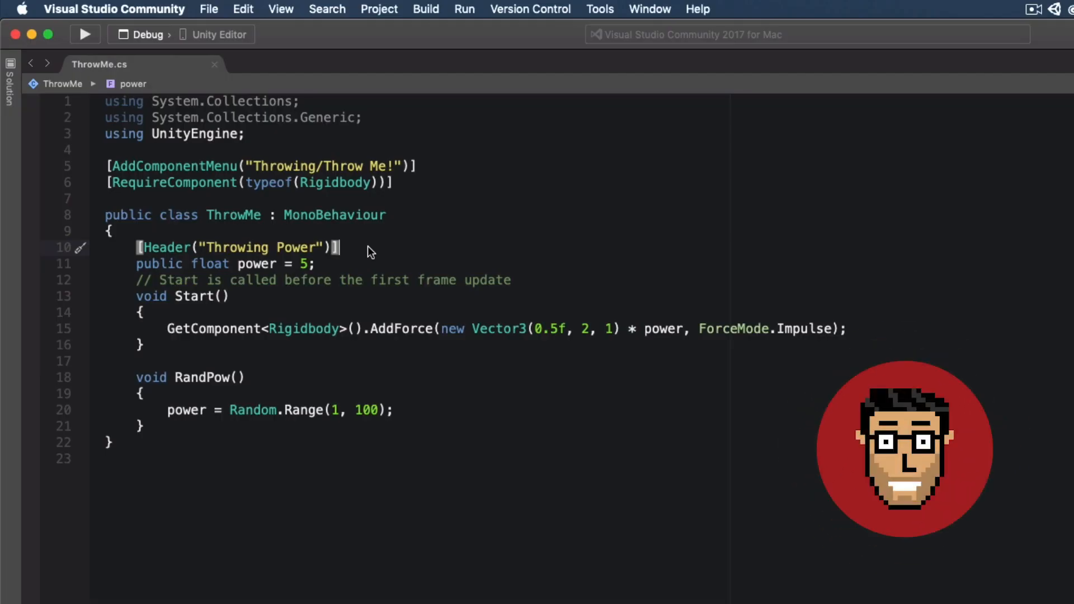
pyautogui.press('Return')
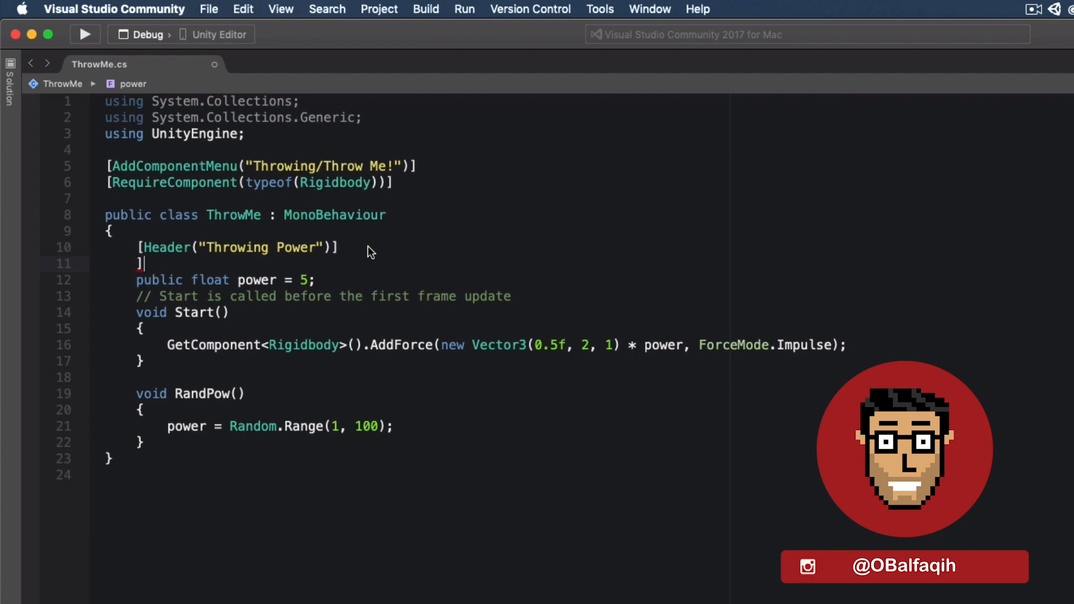
# Add [Range(1, 100)] above public float power so Power becomes a slider
pyautogui.write('Range(')
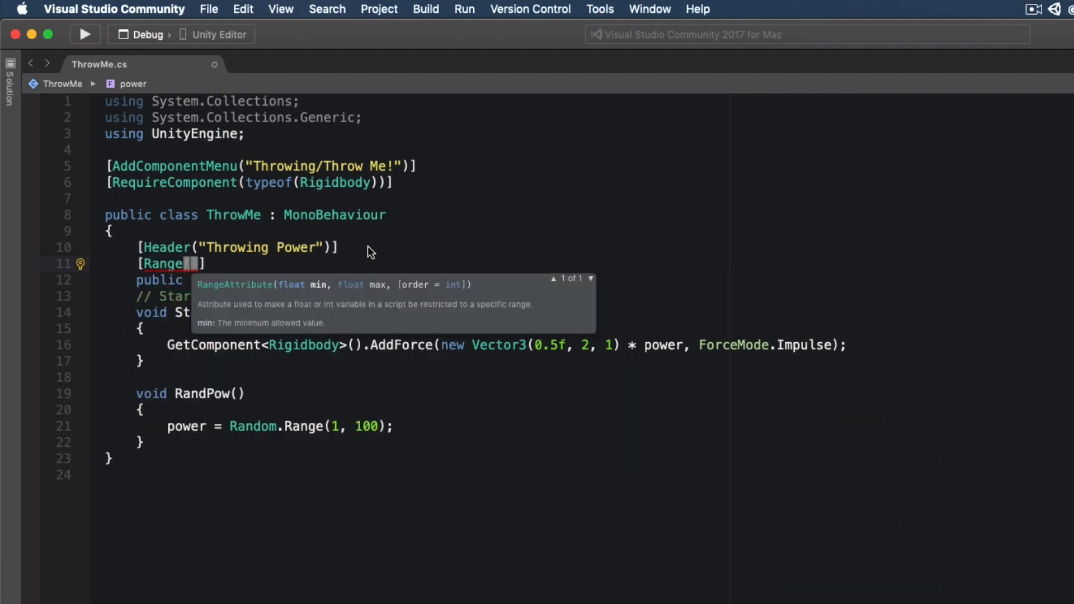
pyautogui.write('(1, 100)')
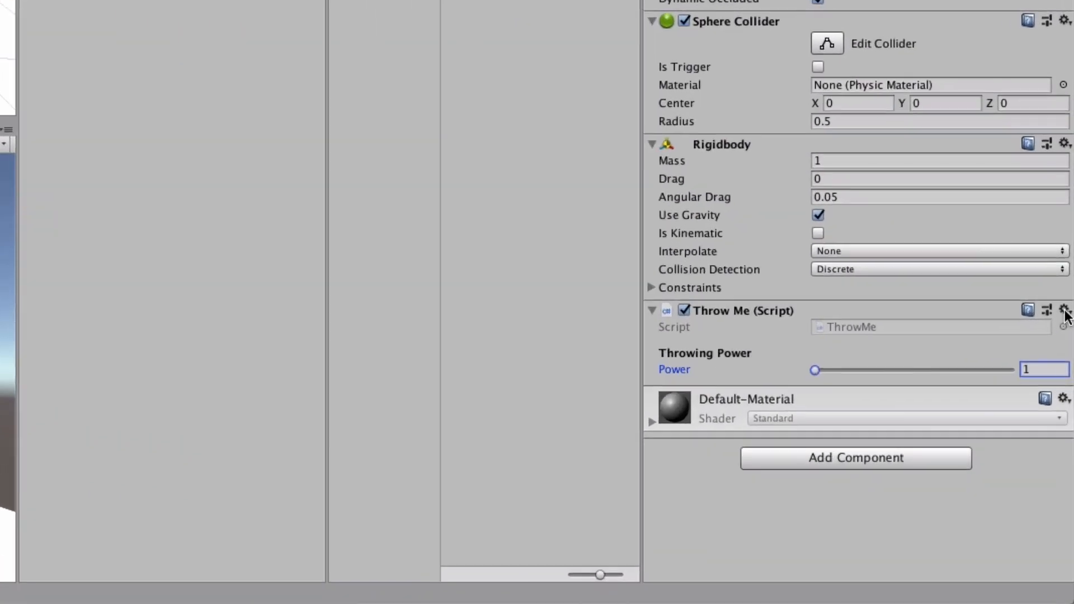
# Run Random Power from the Throw Me component's gear menu, setting Power to 82
pyautogui.click(1065, 310)
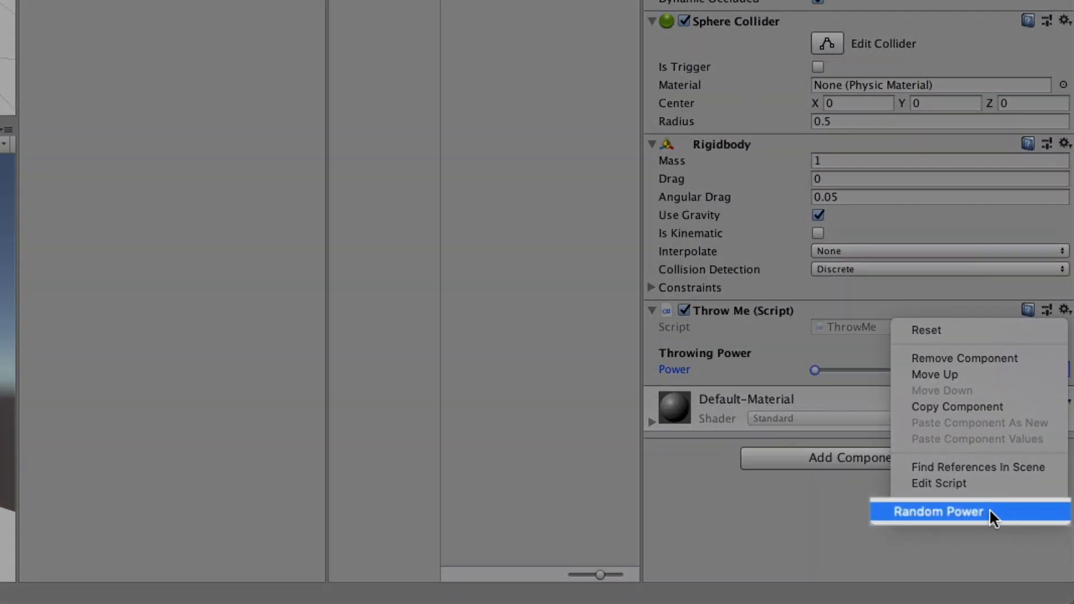
pyautogui.click(937, 511)
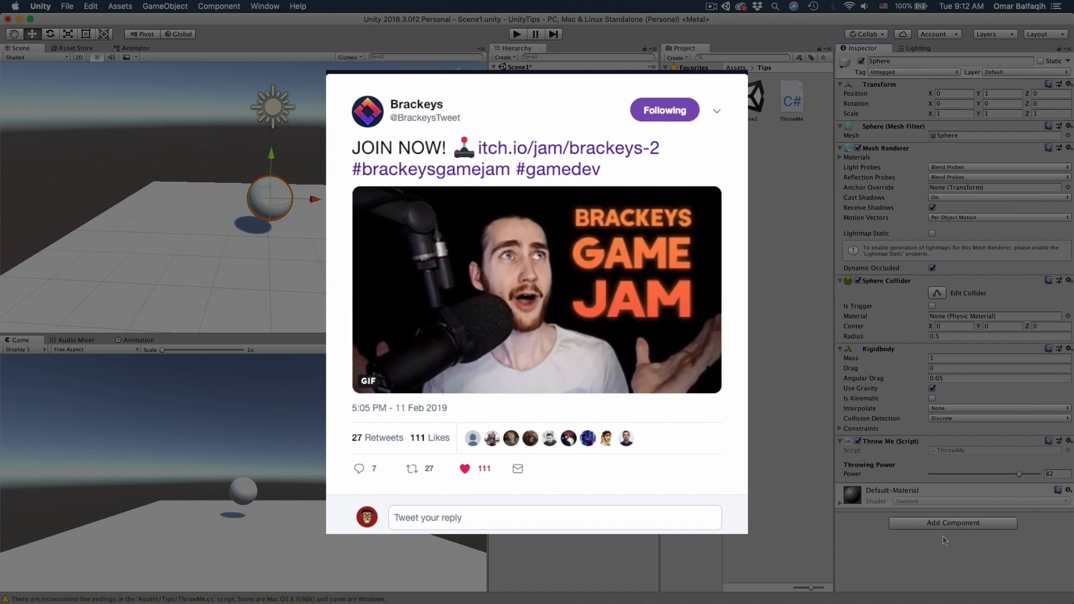
# Open the Brackeys Game Jam #2 itch.io page and scroll to its participation details
pyautogui.click(568, 147)
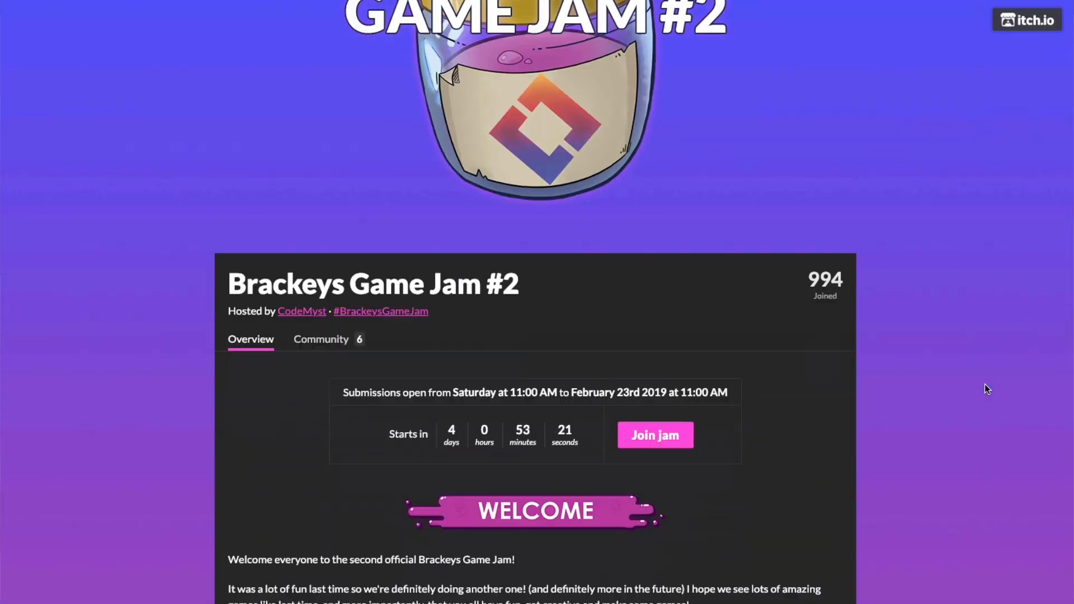
pyautogui.scroll(-3)
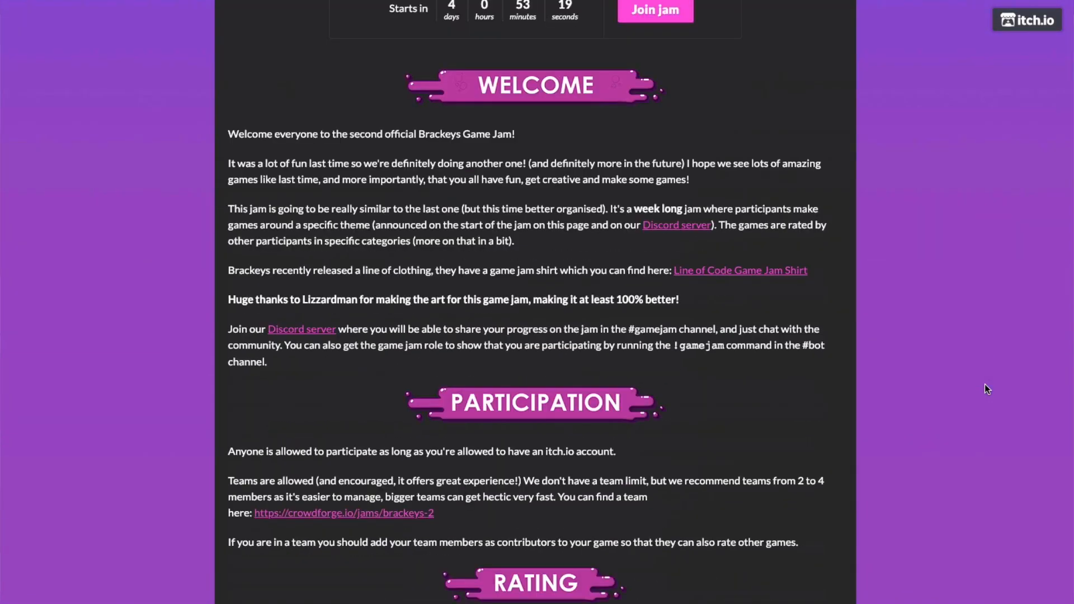